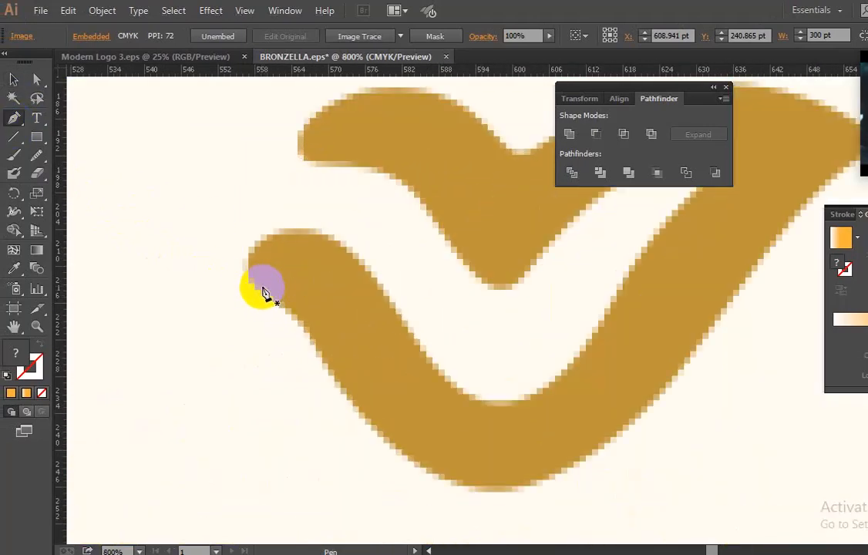
Trace the bird's lower outer curve with Pen anchors from the left tail to the right wing tip.
left_click_drag(264, 291, 314, 355)
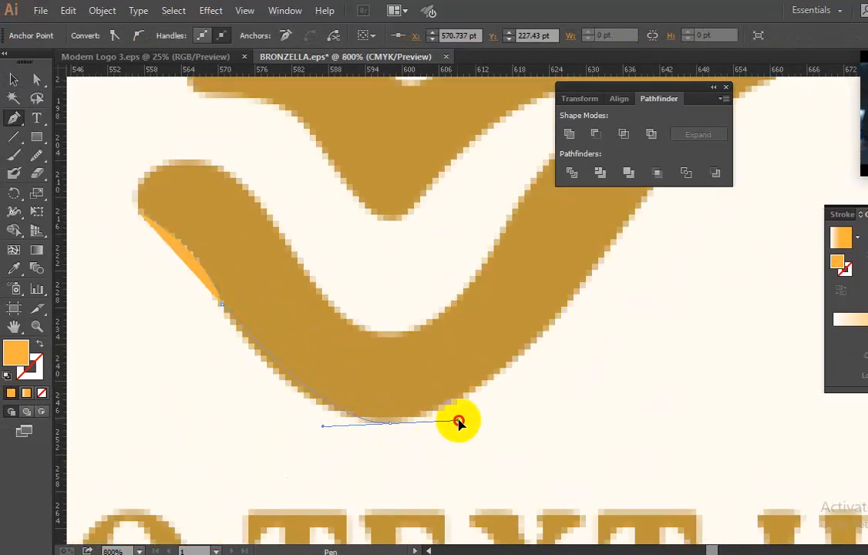
left_click_drag(458, 422, 494, 422)
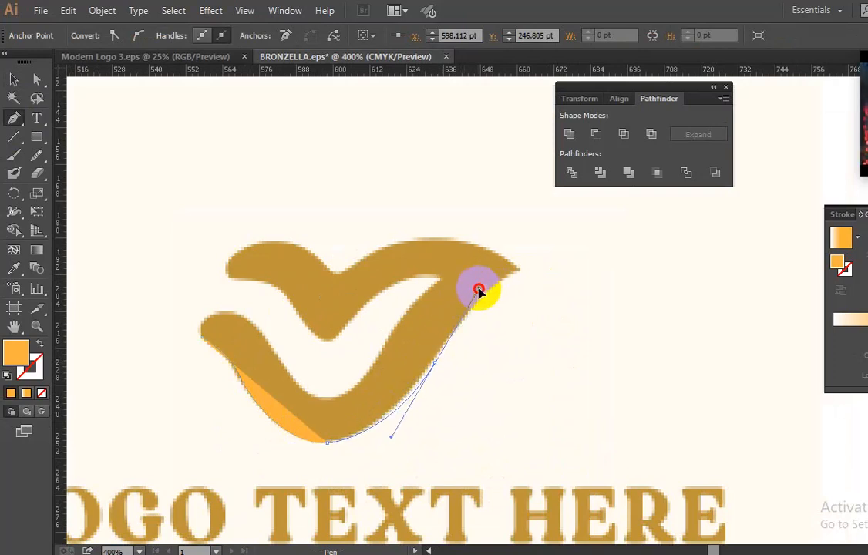
left_click_drag(480, 292, 471, 292)
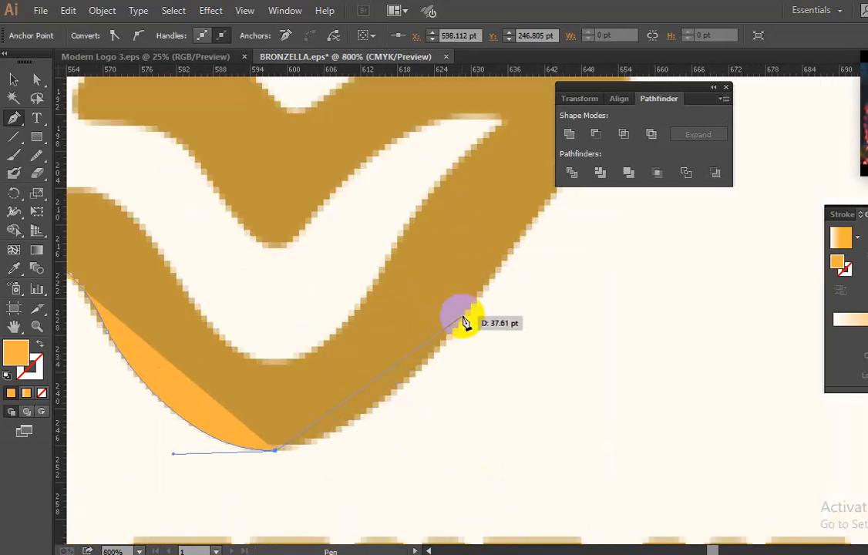
left_click_drag(469, 317, 528, 202)
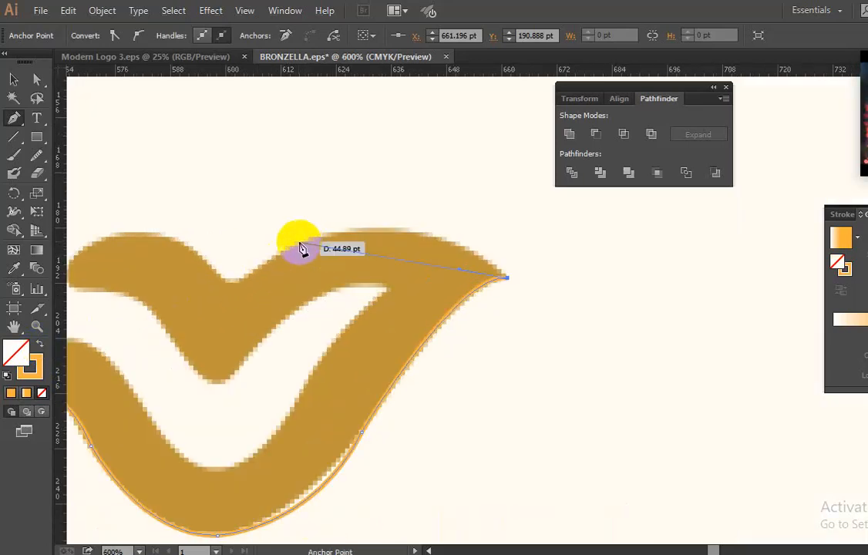
Carry the outline to the right wing tip and along the upper wing's top and dip.
left_click_drag(301, 247, 235, 289)
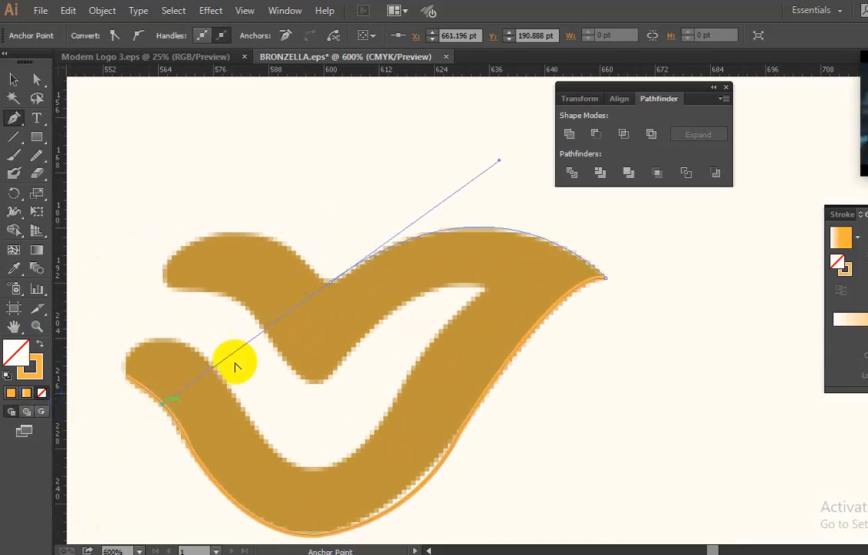
left_click_drag(235, 367, 243, 259)
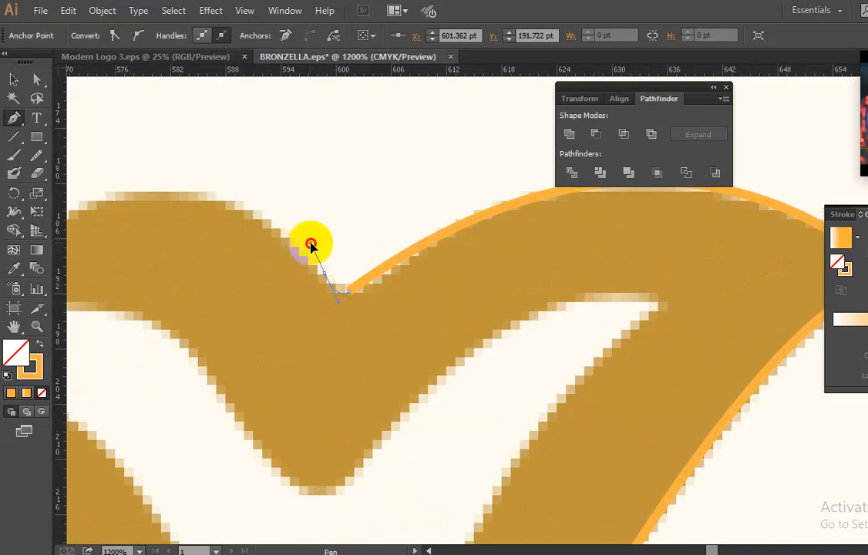
left_click_drag(310, 243, 328, 286)
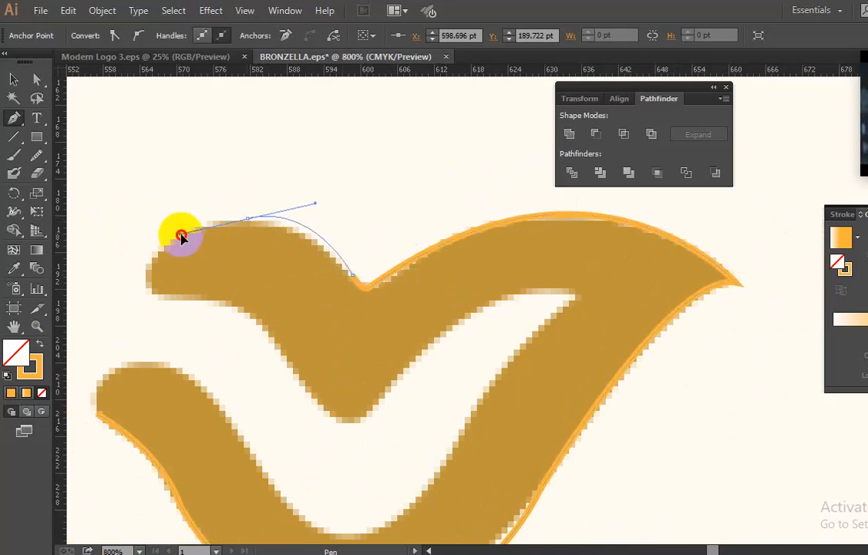
left_click_drag(181, 237, 196, 229)
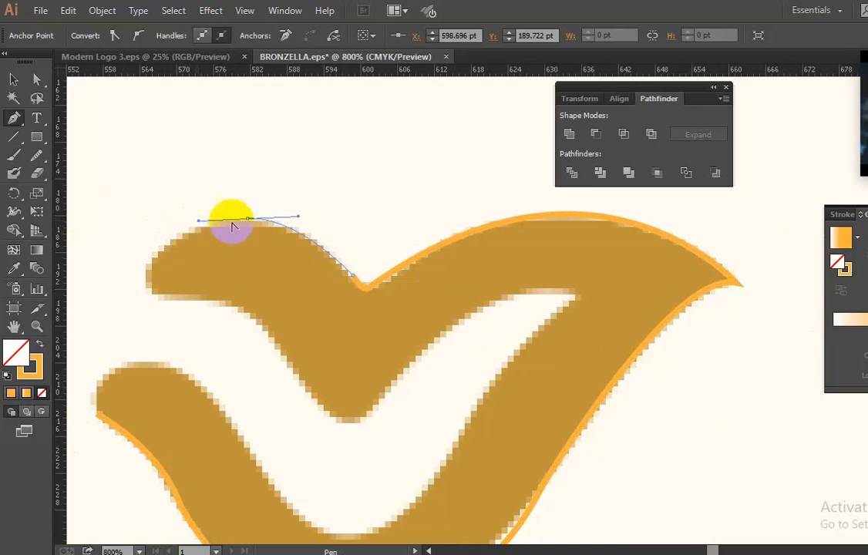
Curve the outline over the wing's crest, around its left end, and into the V notch.
left_click_drag(232, 224, 158, 286)
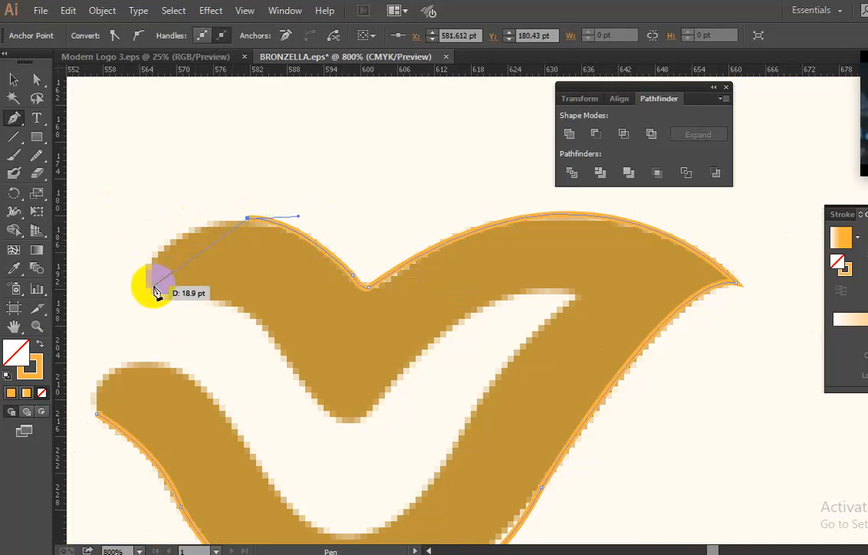
left_click_drag(158, 281, 145, 308)
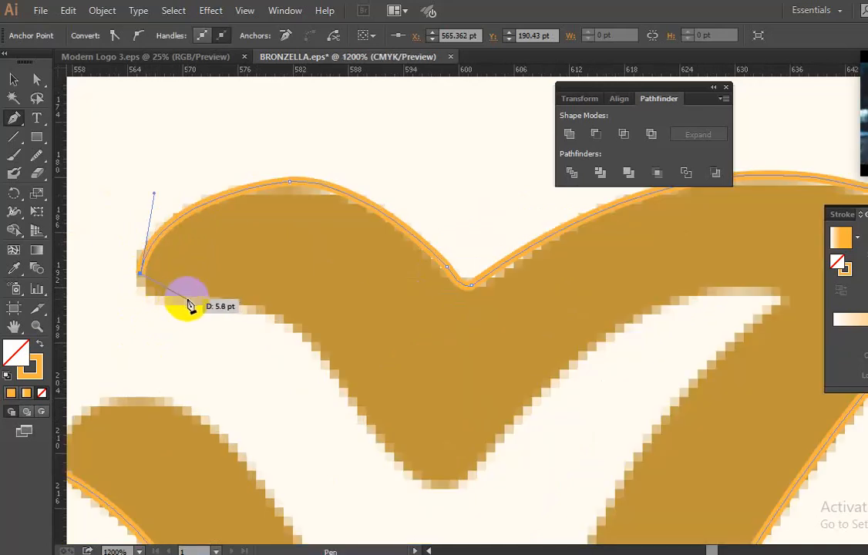
left_click_drag(189, 304, 231, 305)
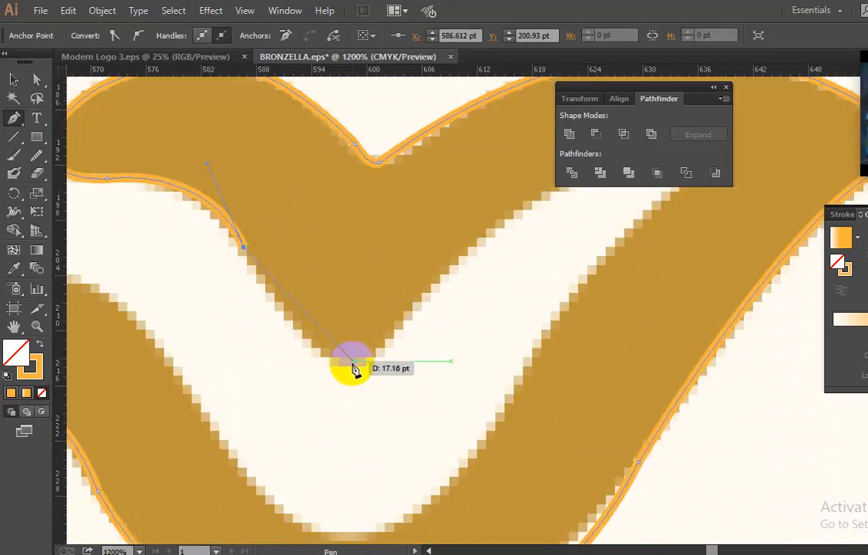
left_click_drag(355, 368, 399, 360)
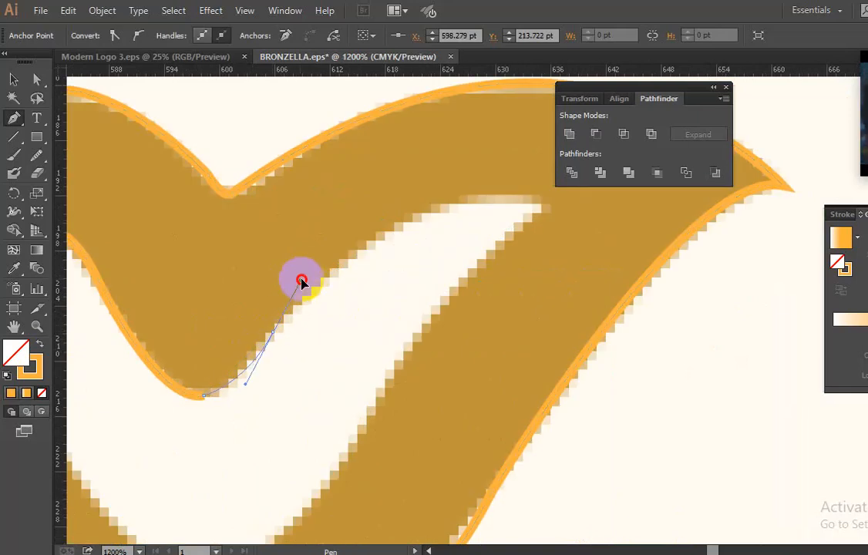
Trace the notch, the upper wing's inner edge and the lower shape's inner edge back to the left tail.
left_click_drag(301, 280, 315, 264)
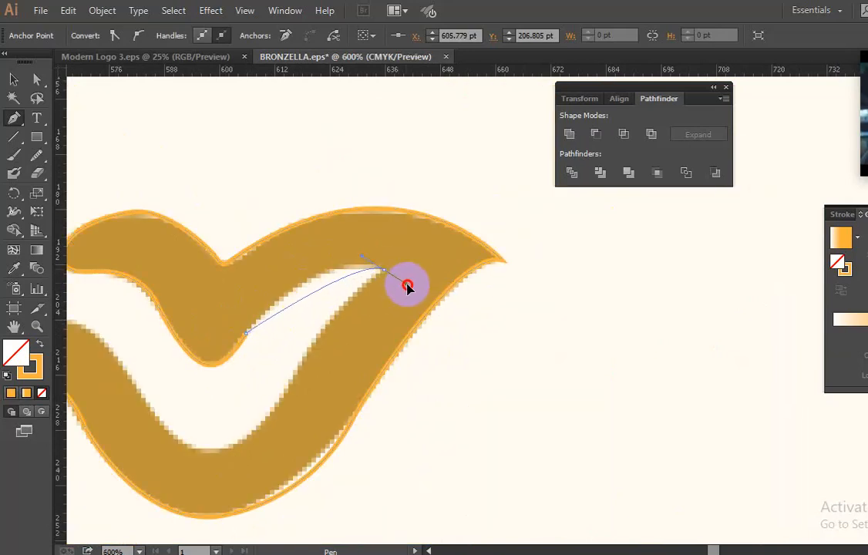
left_click_drag(409, 285, 458, 303)
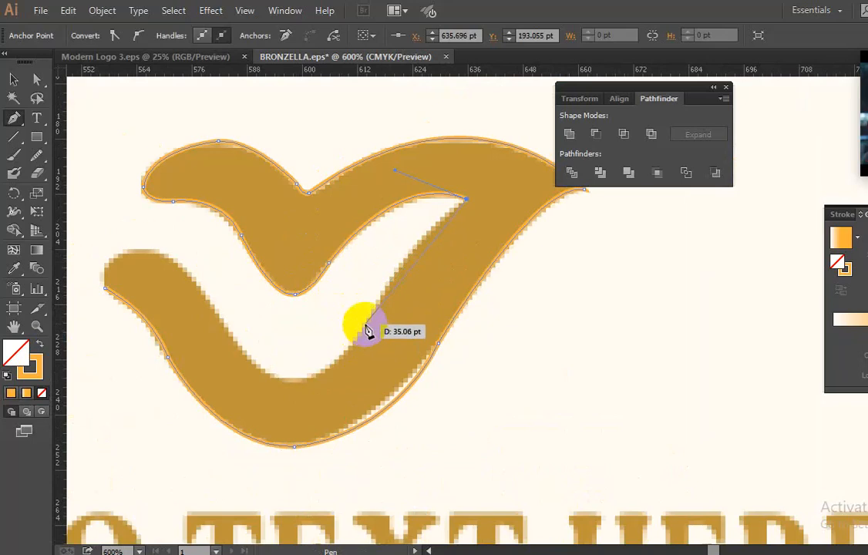
left_click_drag(371, 324, 345, 365)
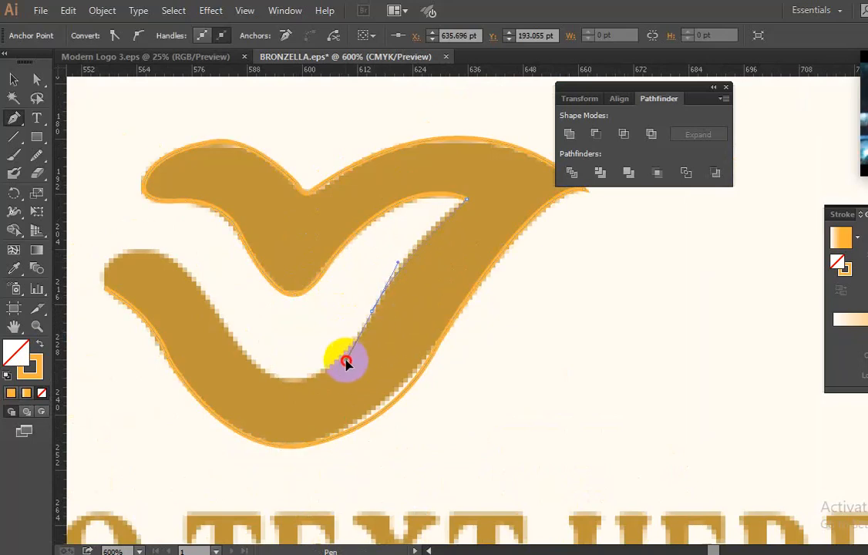
left_click_drag(347, 364, 374, 316)
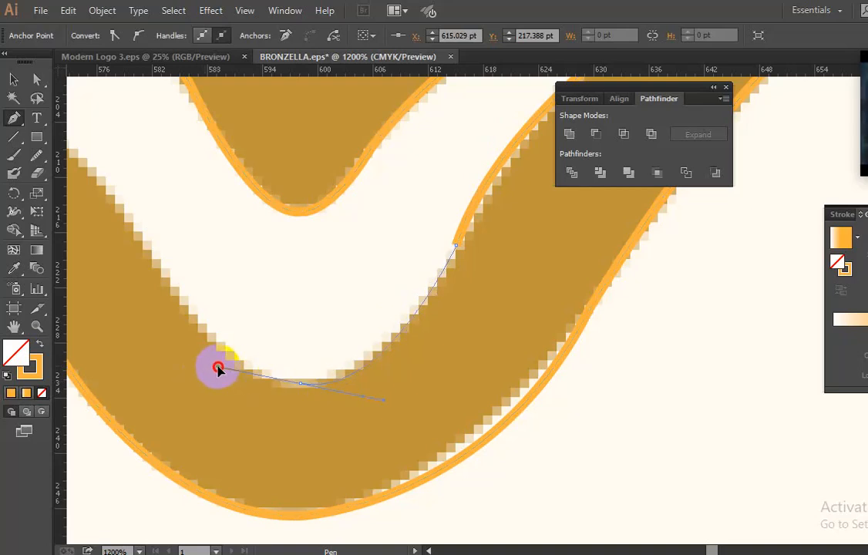
left_click_drag(219, 369, 301, 388)
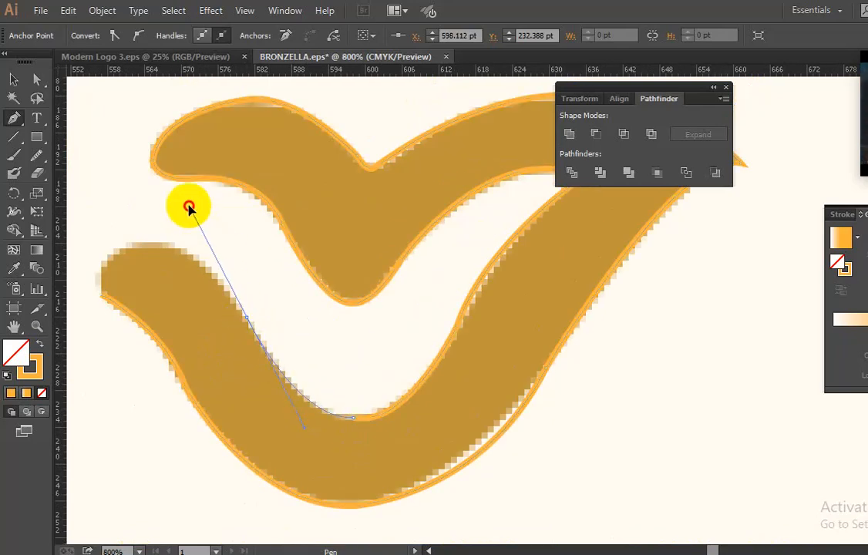
left_click_drag(189, 206, 247, 328)
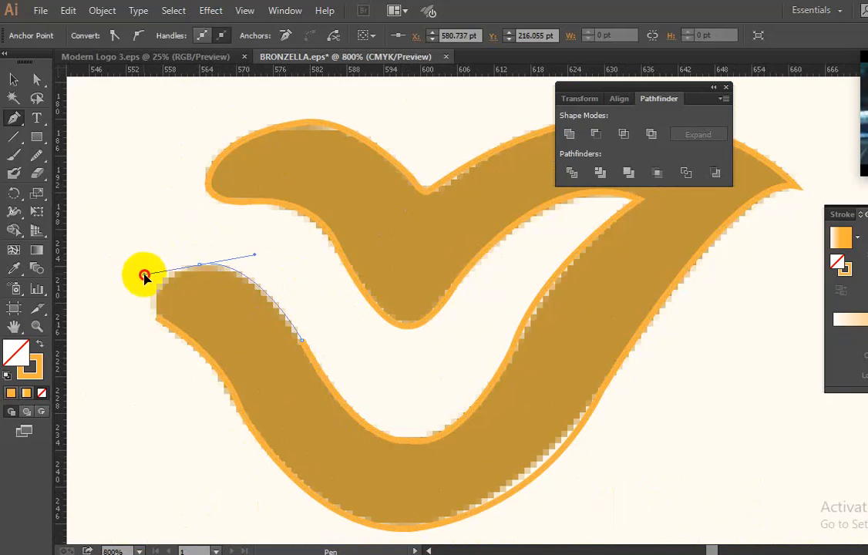
left_click_drag(145, 276, 167, 301)
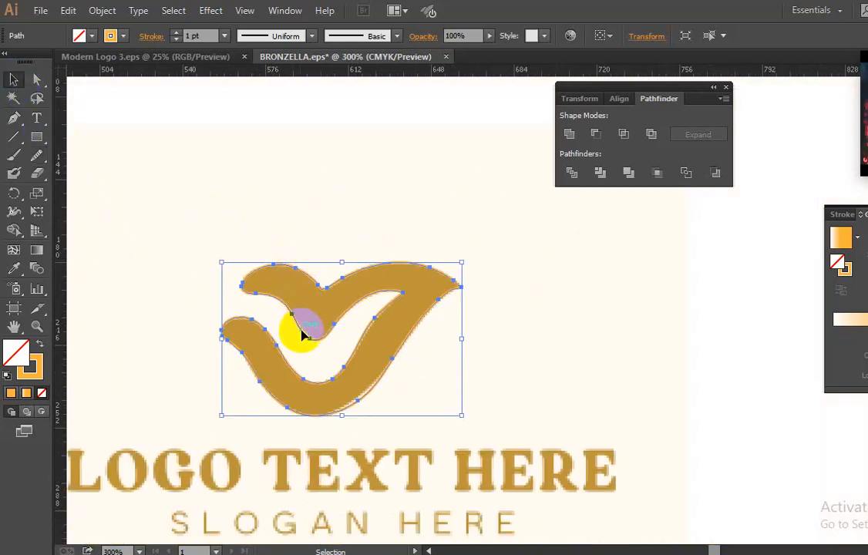
Select the traced bird shape and scale it to fit above the Bronzella wordmark.
left_click(14, 267)
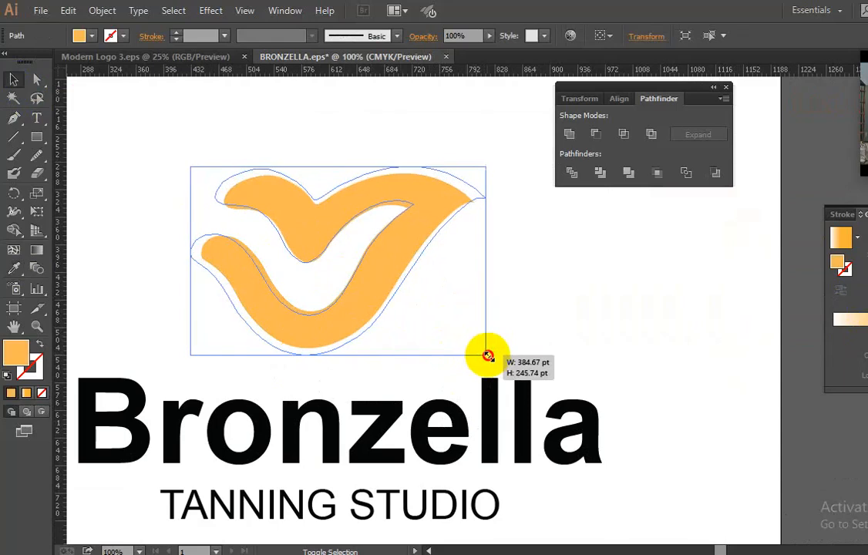
left_click_drag(489, 355, 397, 333)
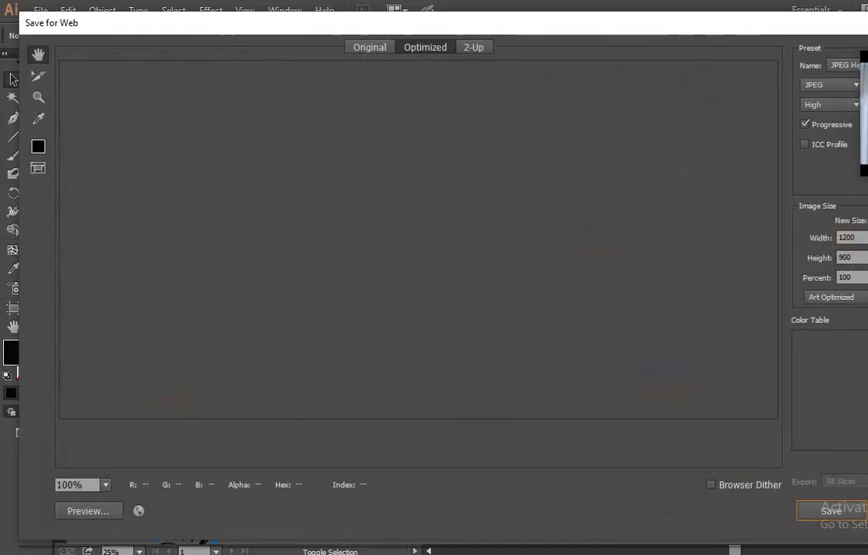
Save the Save for Web JPEG export under the name BRONZELLA-10.
left_click(831, 511)
type("BRONZELLA")
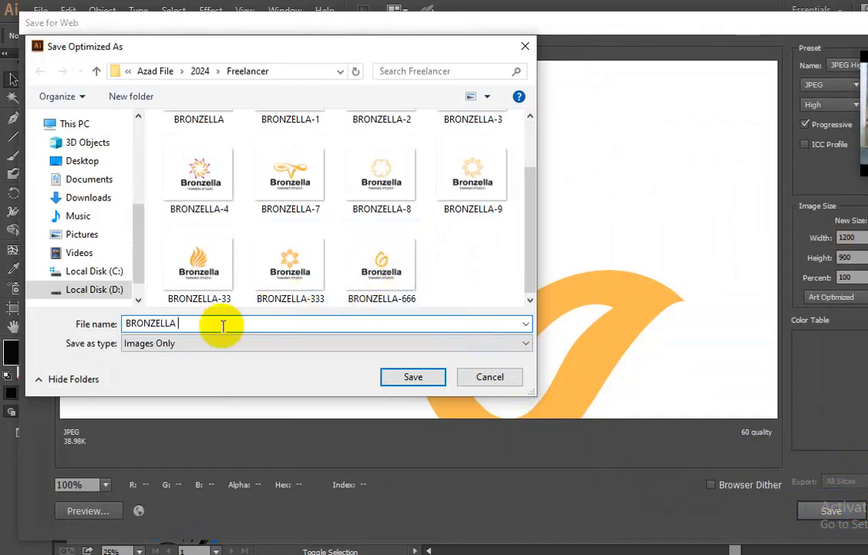
type("10")
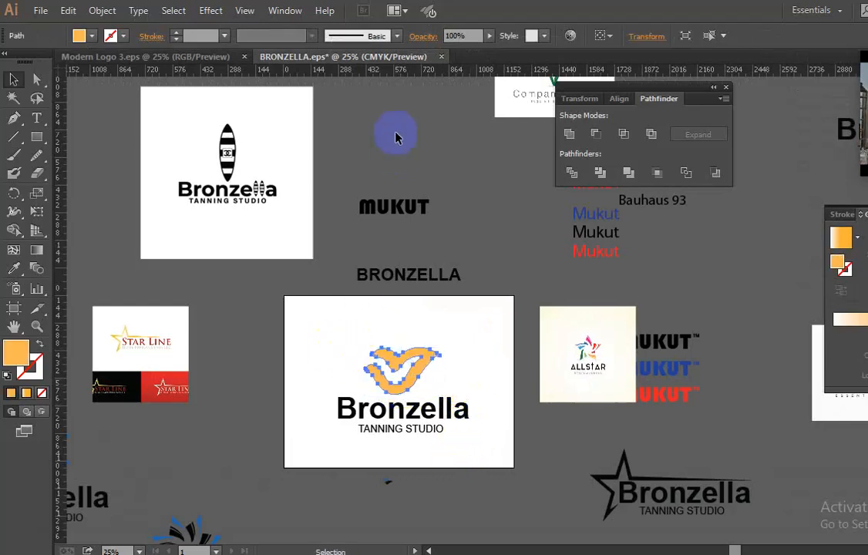
Save the YOUR COMPANY template document as the Illustrator EPS 'Modern Logo 4'.
left_click(147, 56)
type("Modern Logo 4")
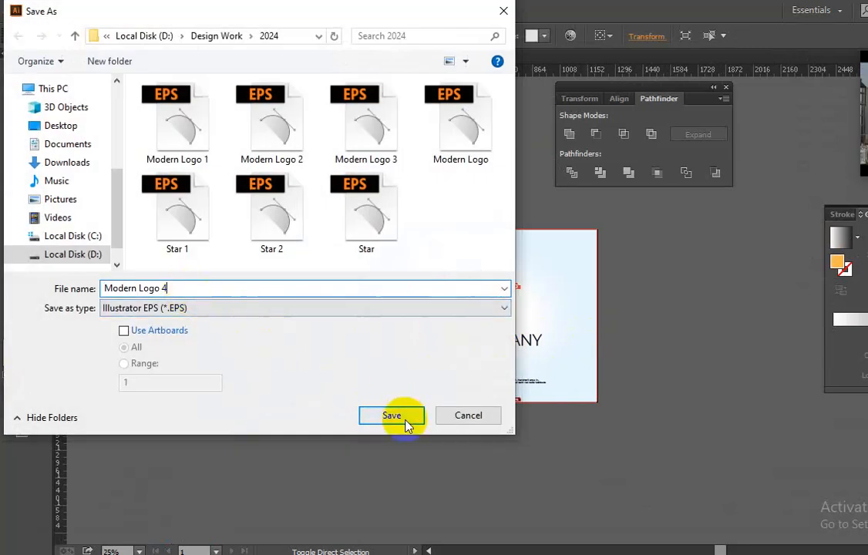
left_click(392, 415)
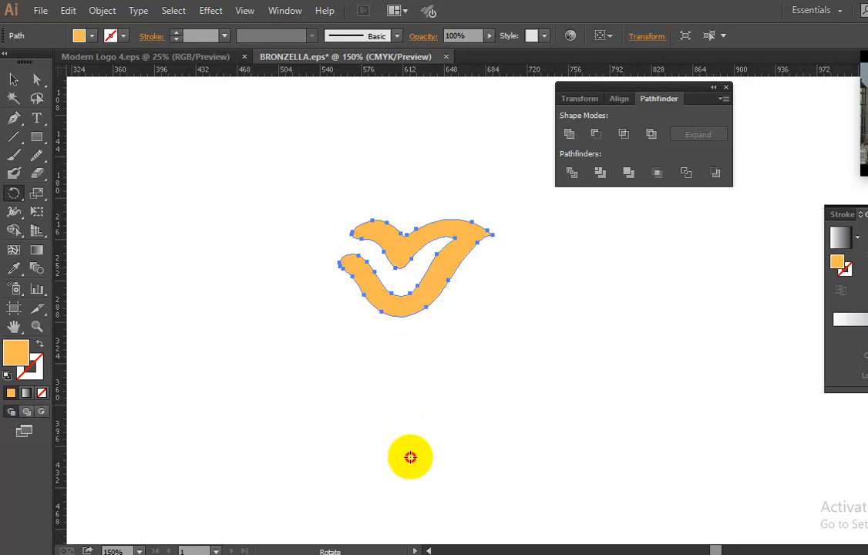
Rotate copies of the bird mark around a centre point and group them into a ring.
left_click_drag(410, 457, 424, 453)
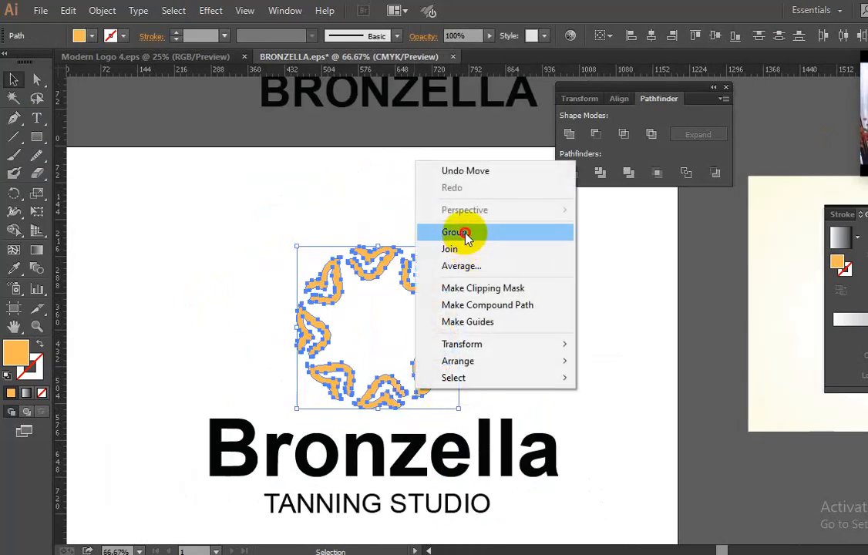
left_click(453, 232)
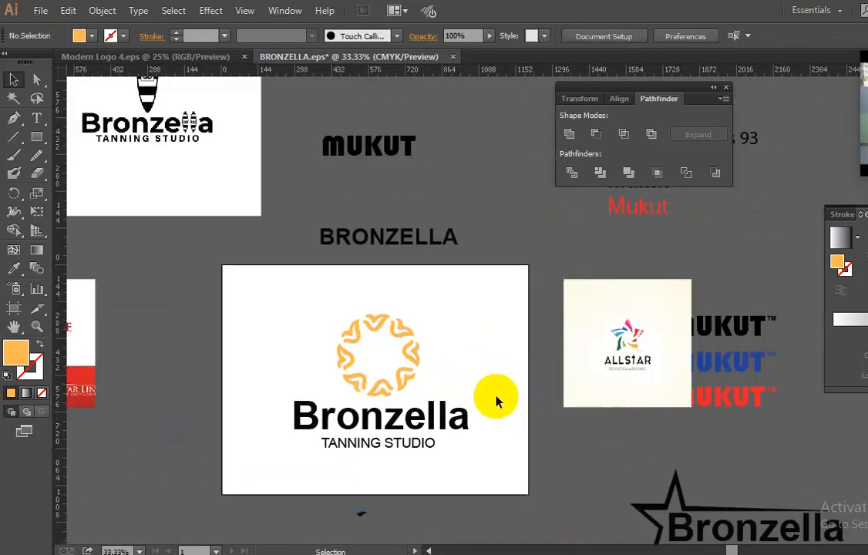
Export the ring-emblem design through Save for Web as the JPEG BRONZELLA-11.
left_click(378, 355)
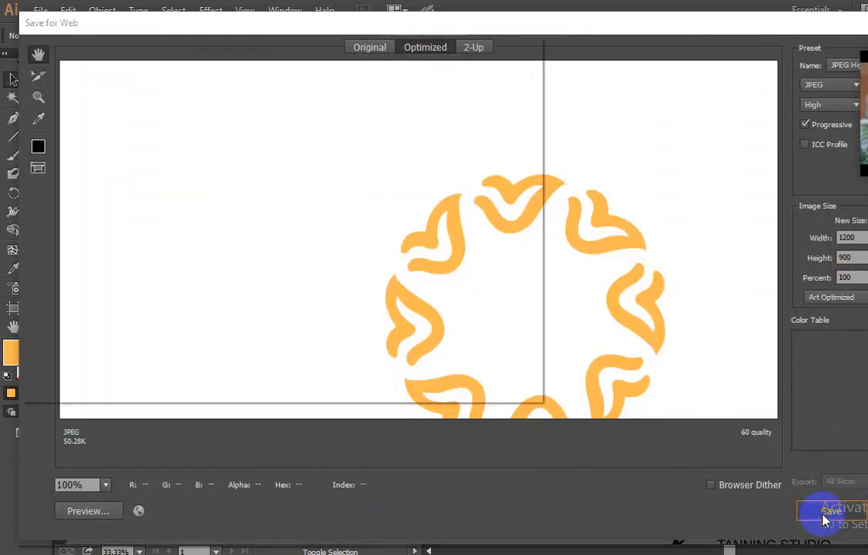
left_click(832, 511)
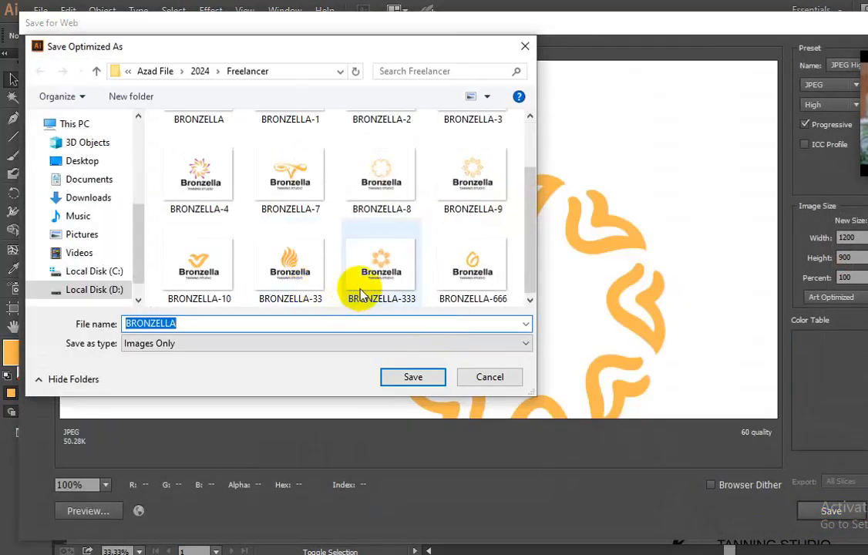
left_click(199, 266)
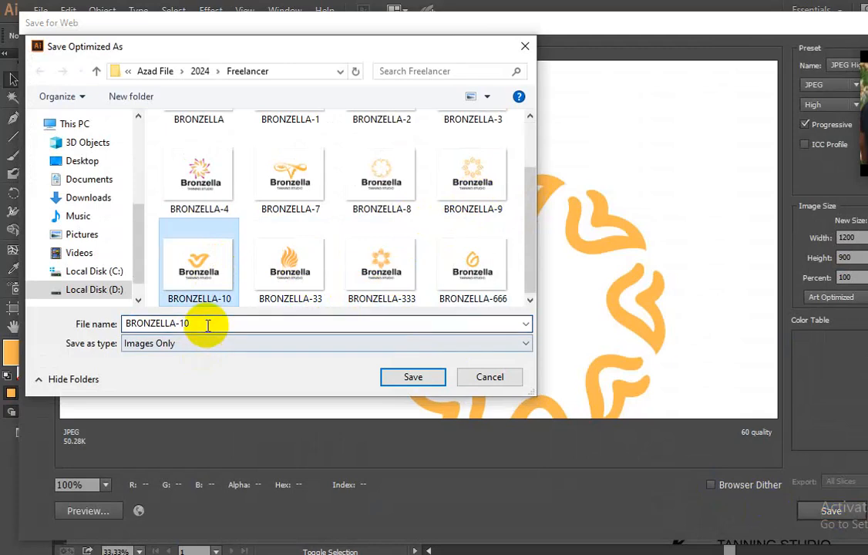
type("1")
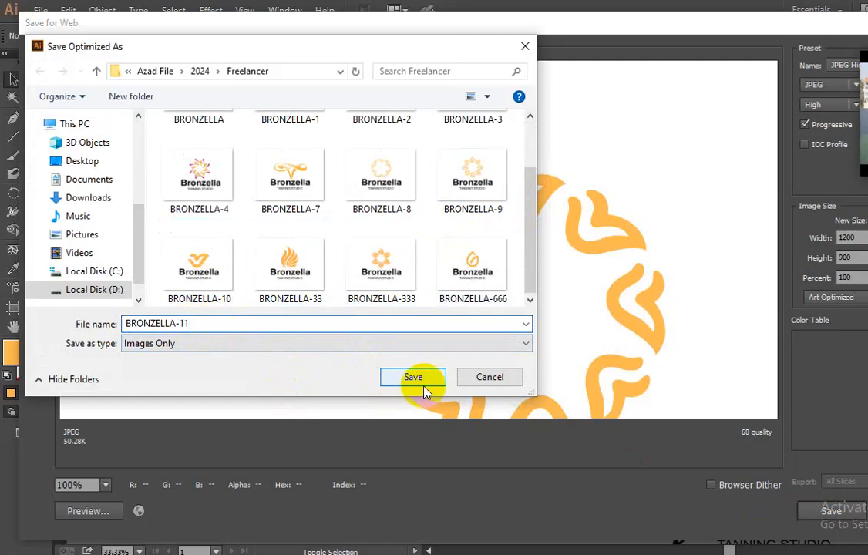
left_click(413, 377)
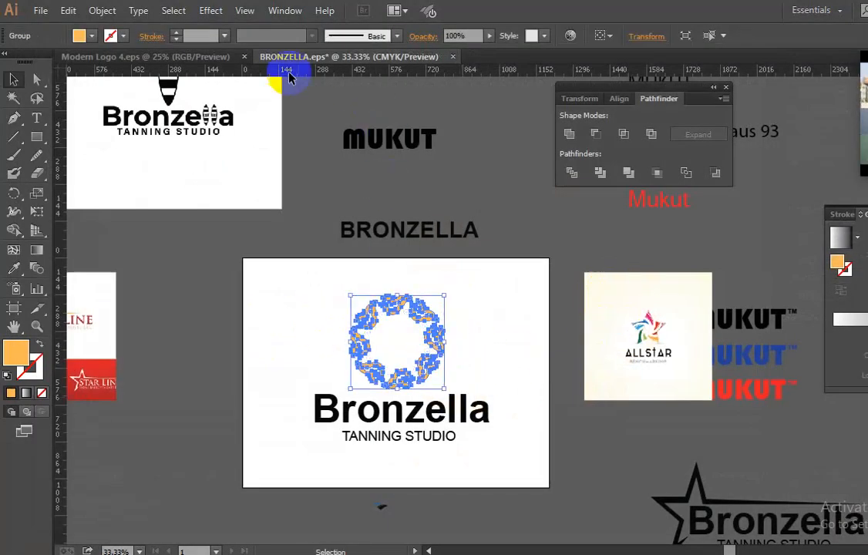
In Modern Logo 4, replace the old bird mark with the emblem and resave as EPS.
left_click(144, 56)
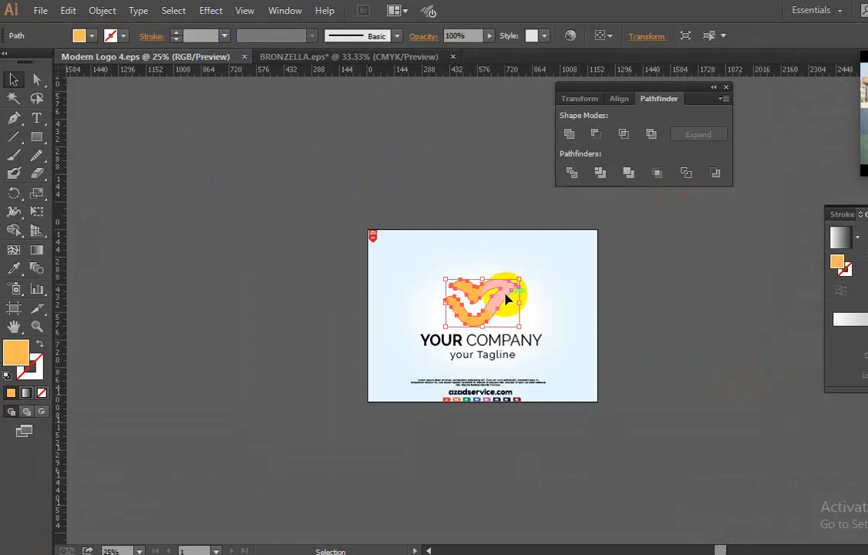
key("Delete")
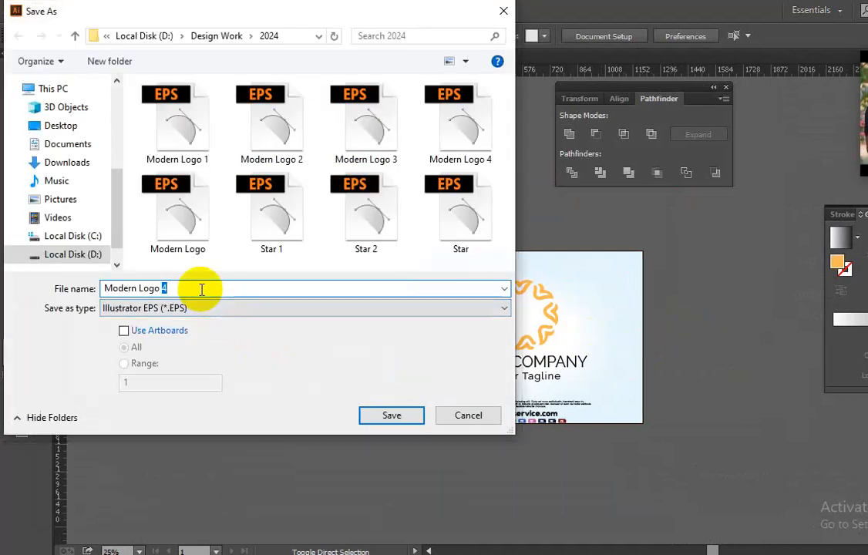
left_click(391, 415)
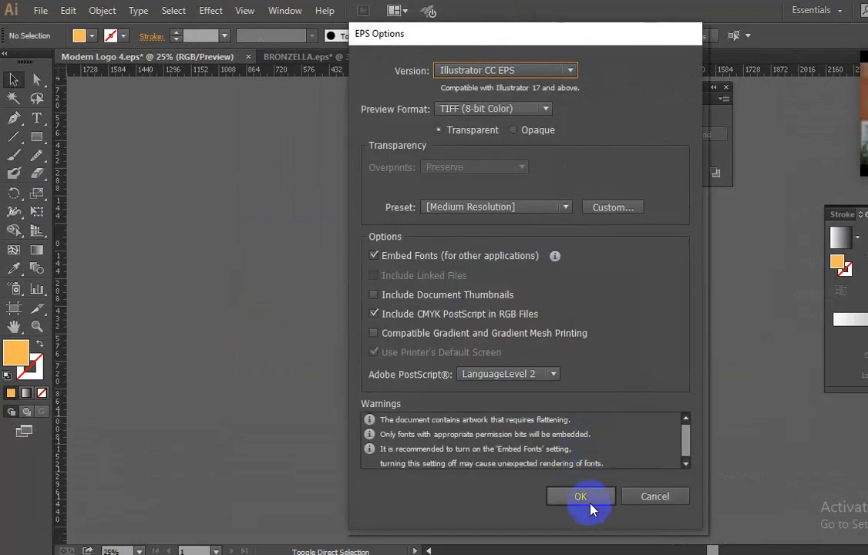
left_click(581, 496)
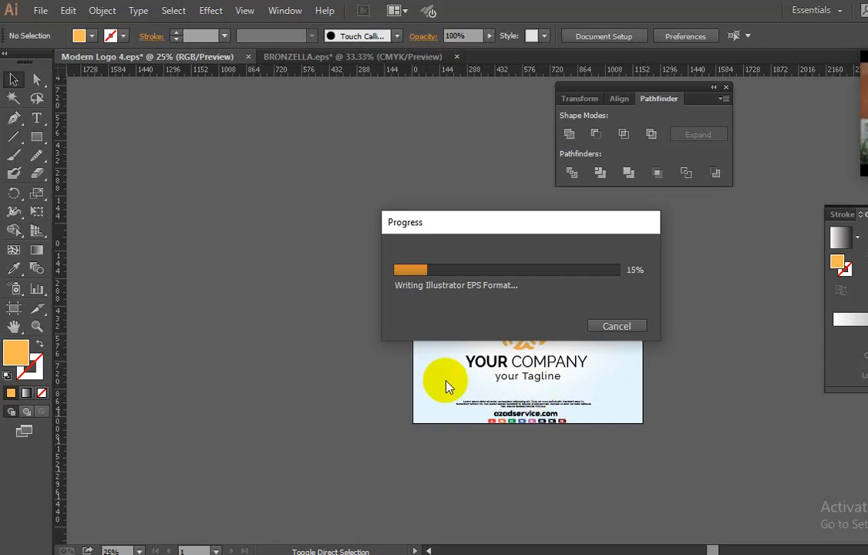